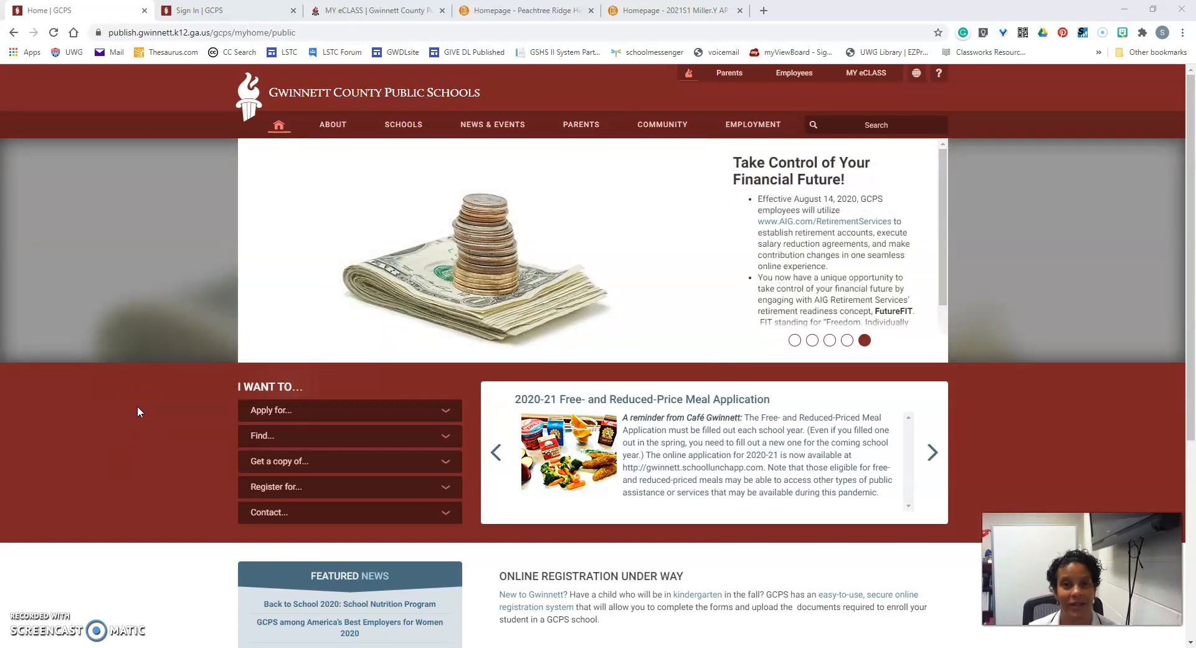
pyautogui.moveTo(402, 126)
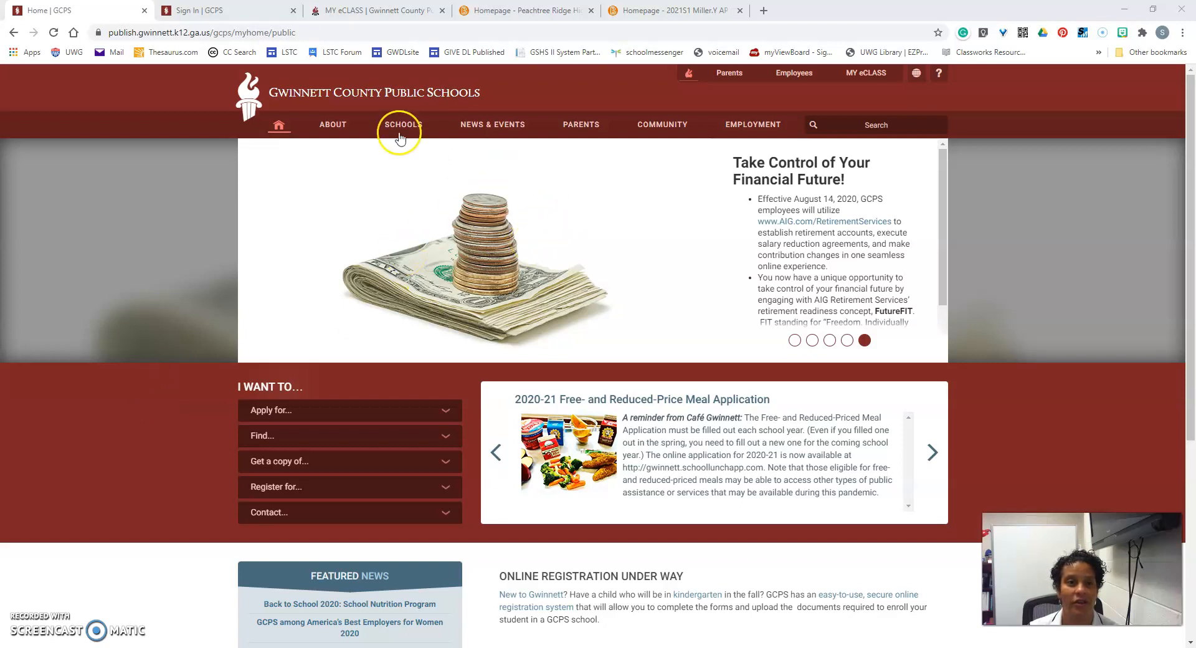
pyautogui.moveTo(862, 72)
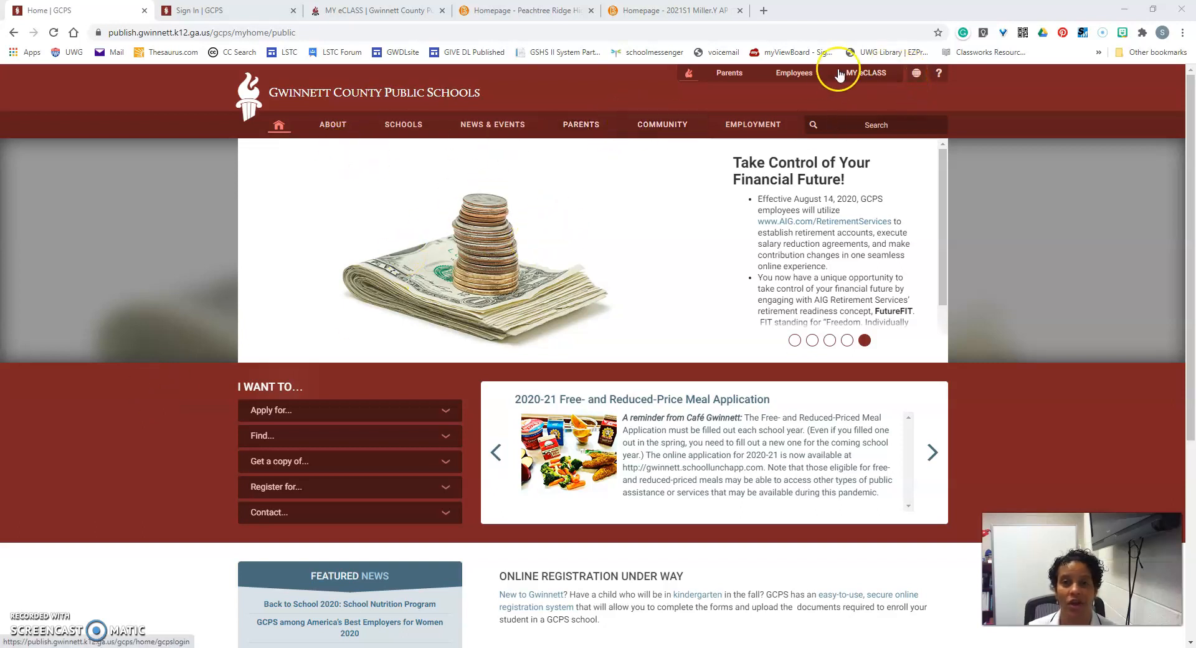
pyautogui.moveTo(865, 73)
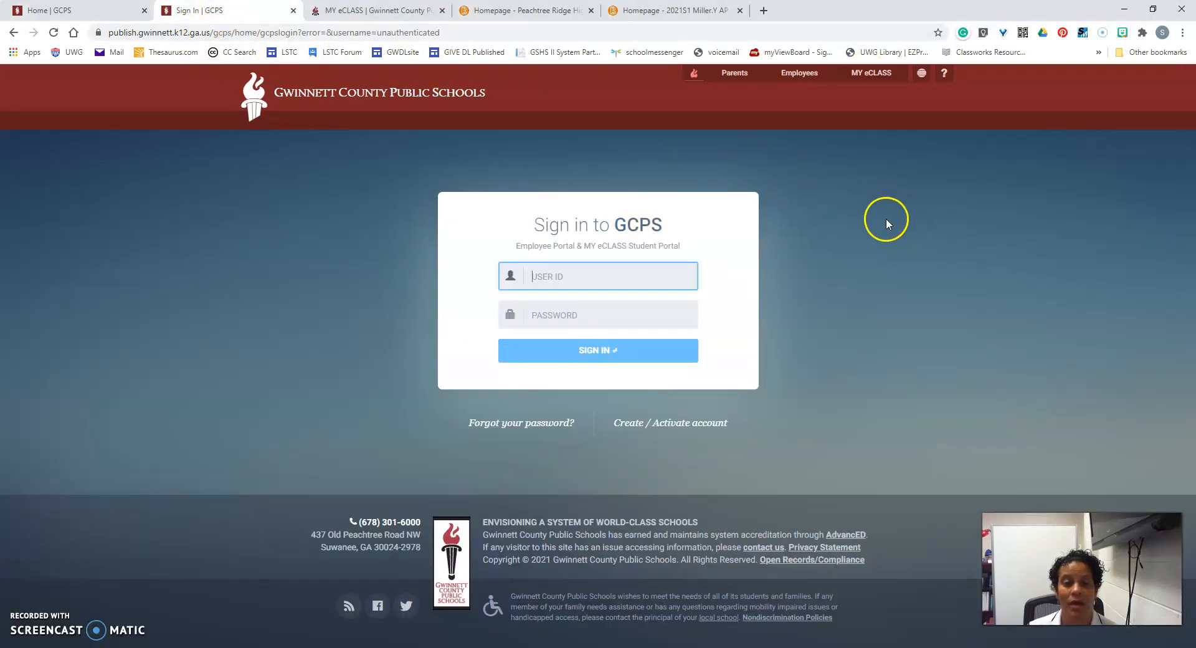
pyautogui.moveTo(881, 222)
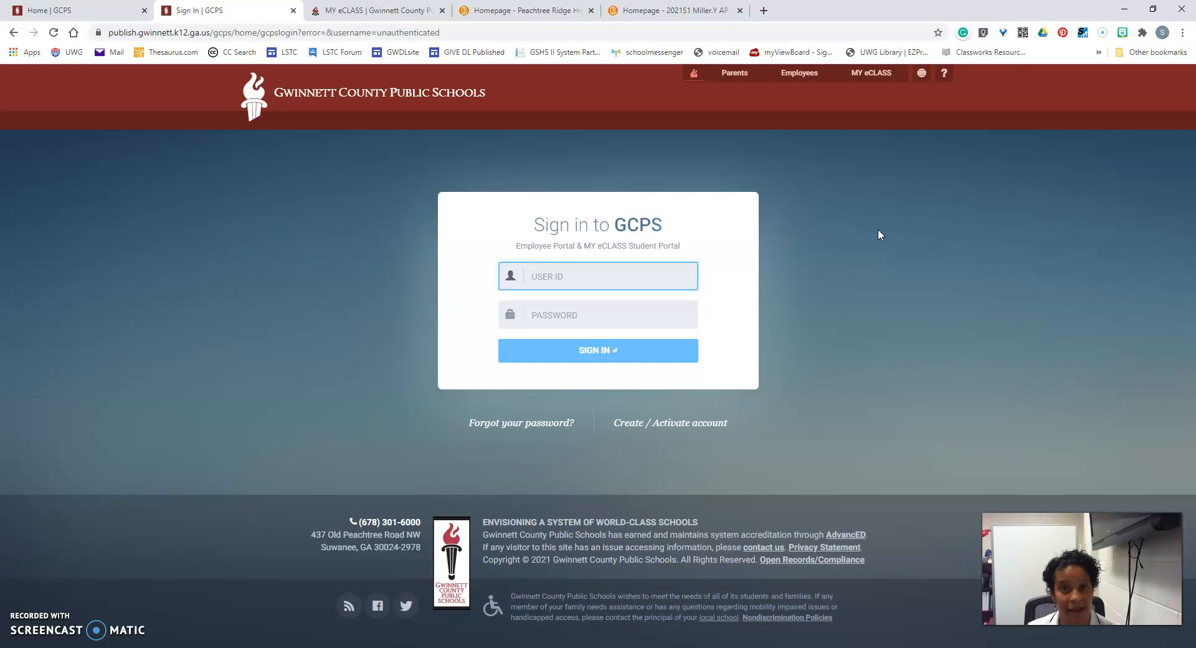
pyautogui.moveTo(876, 234)
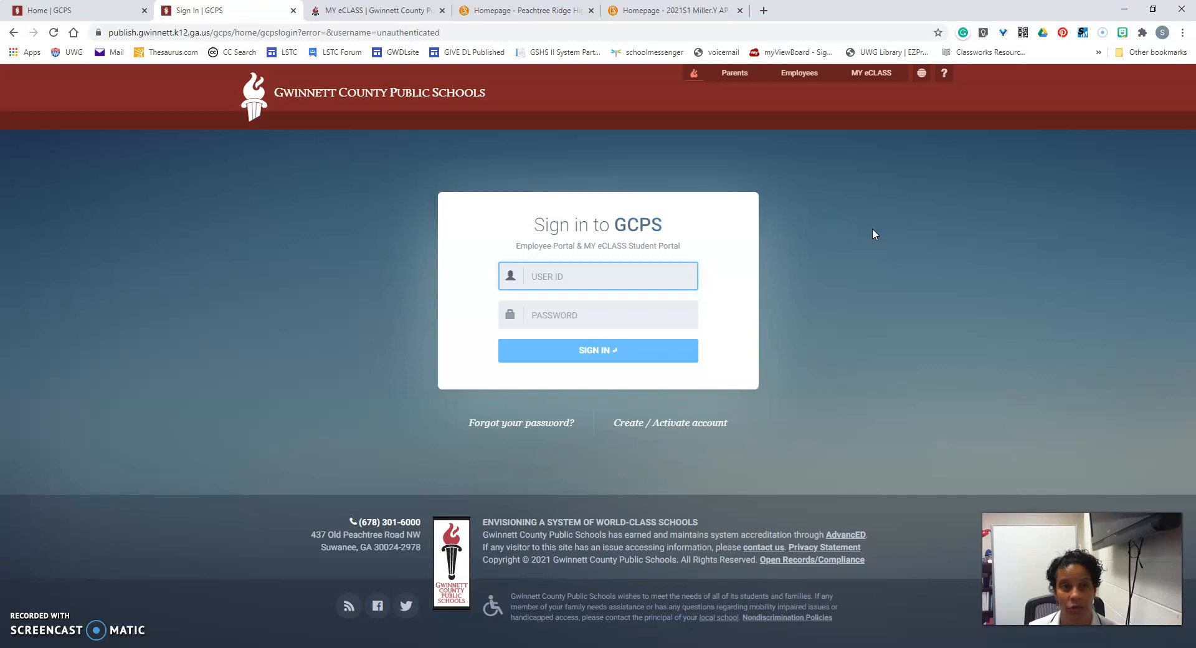
# Switch to the MY eCLASS dashboard tab, then the Peachtree Ridge High School eClass homepage tab.
pyautogui.click(374, 10)
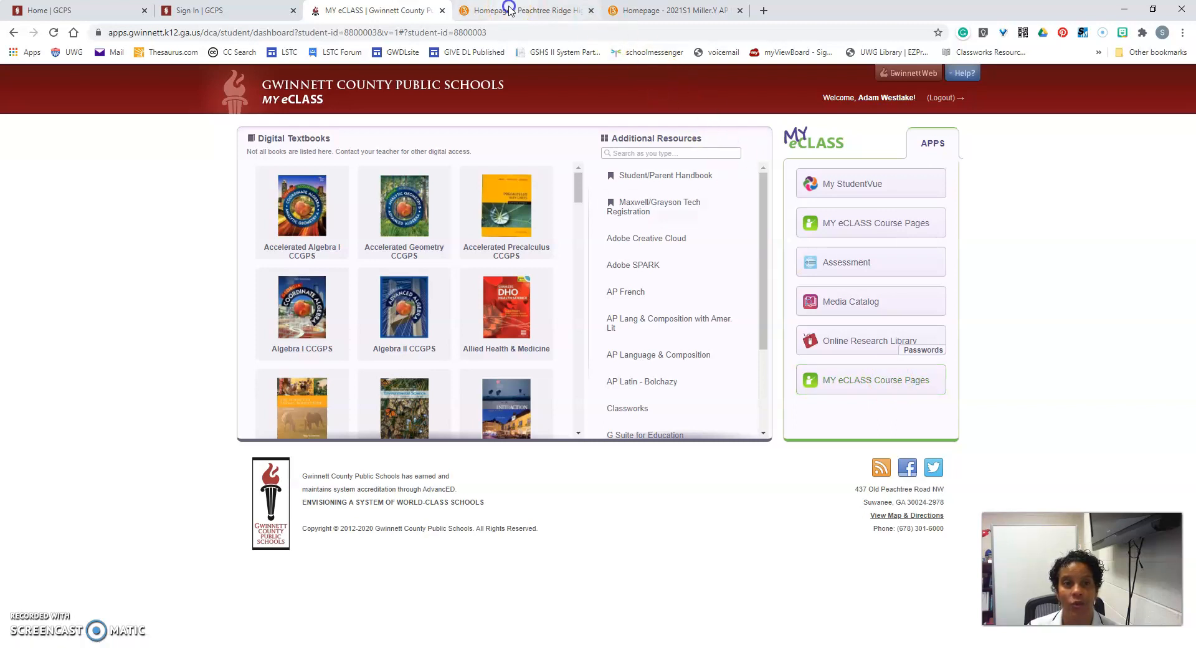
pyautogui.click(525, 10)
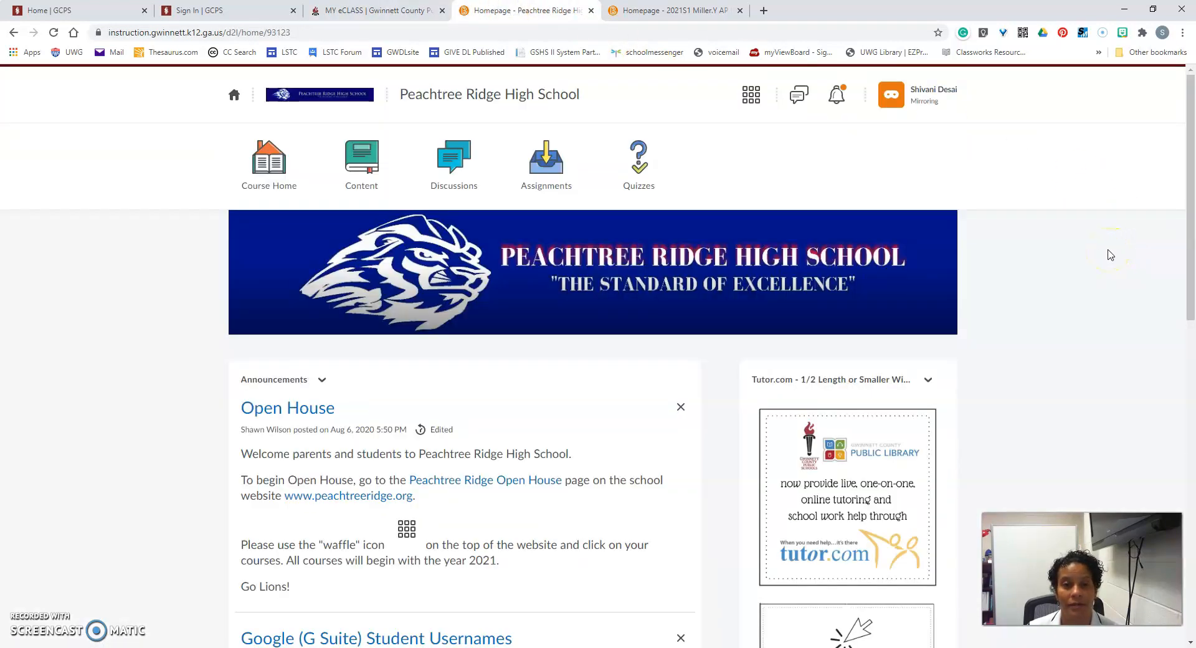
pyautogui.moveTo(1052, 204)
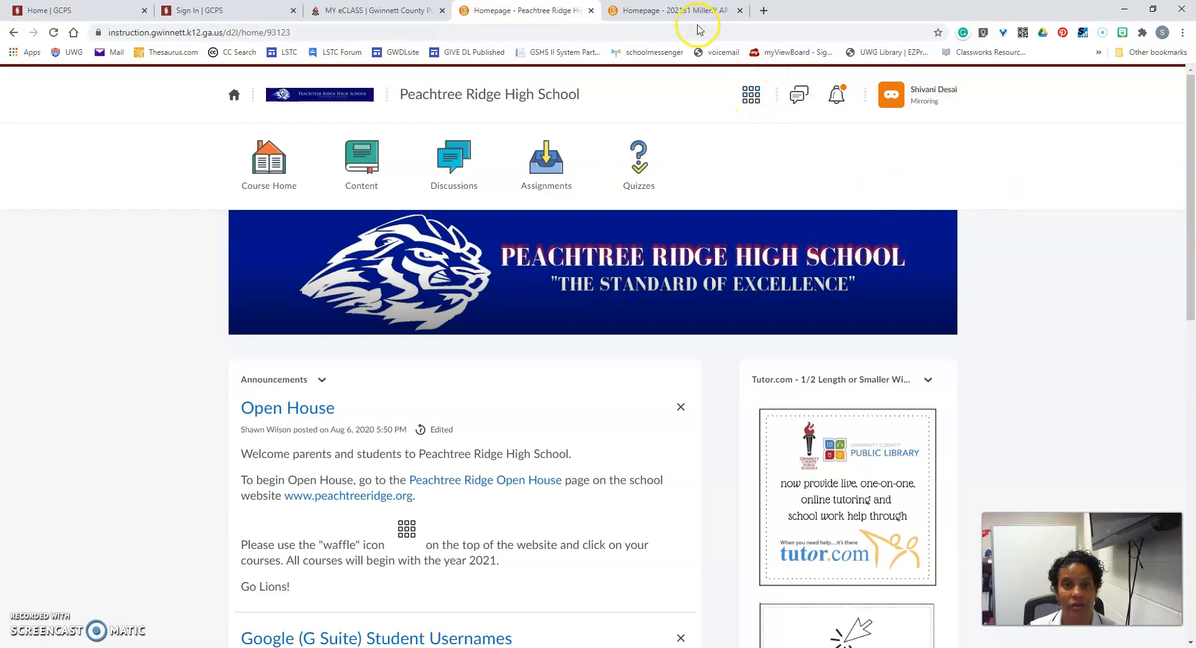
# Switch to the AP Chemistry Homepage browser tab.
pyautogui.click(672, 10)
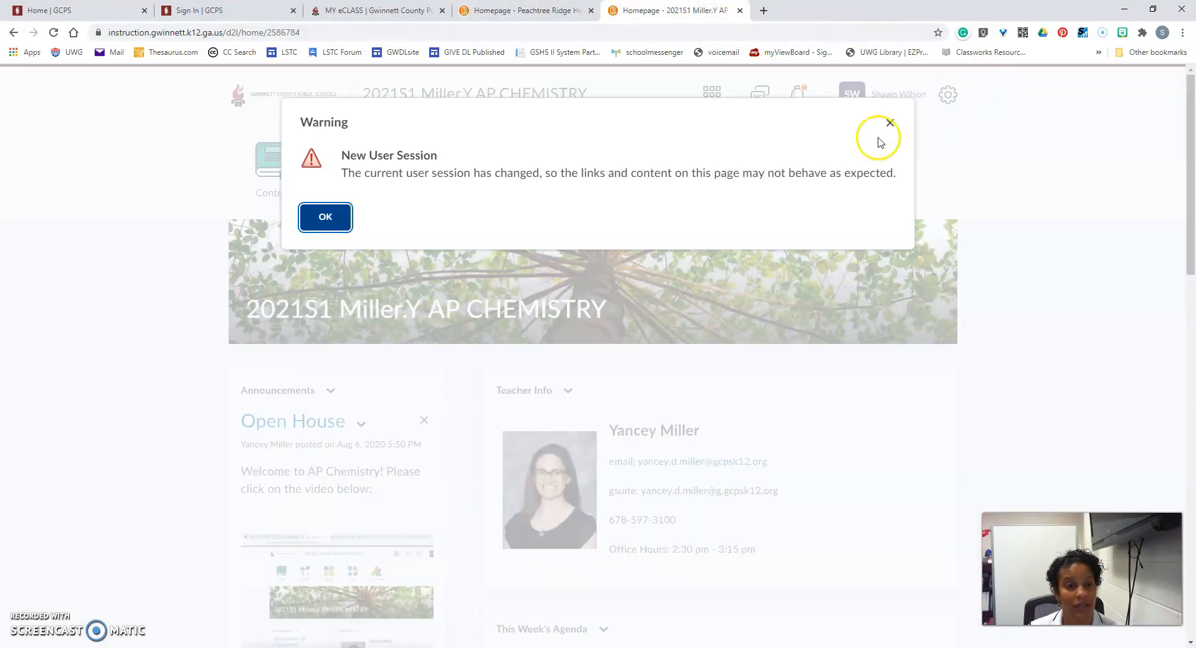
# Close the New User Session warning over the AP Chemistry homepage.
pyautogui.click(326, 217)
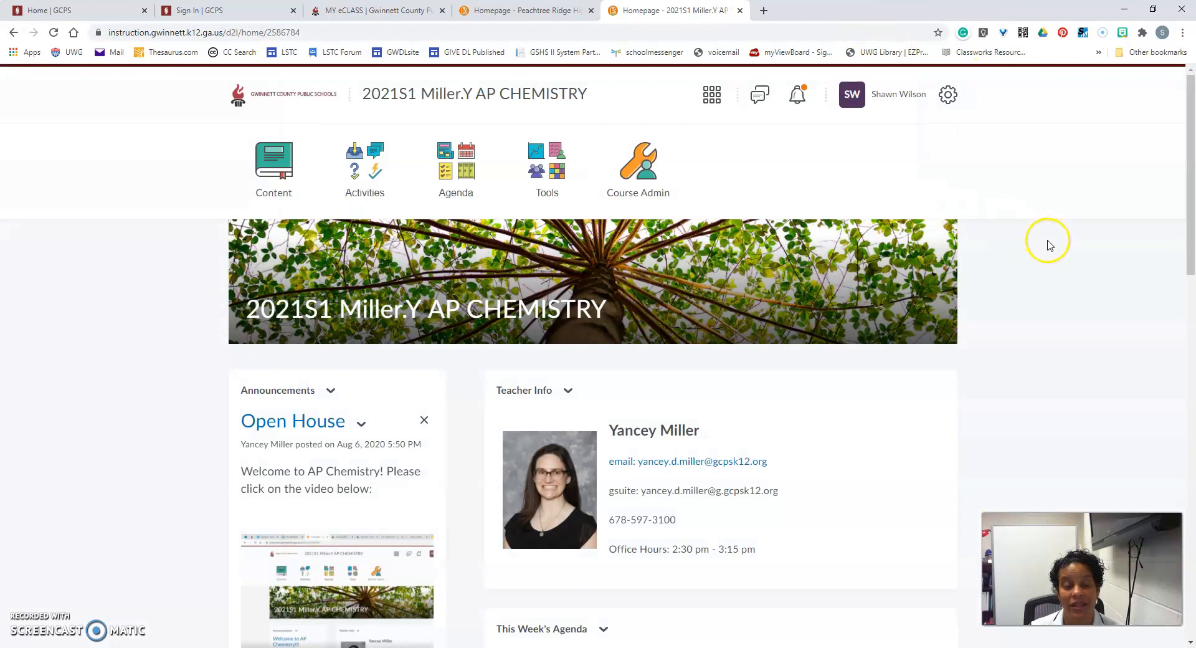
pyautogui.moveTo(1066, 244)
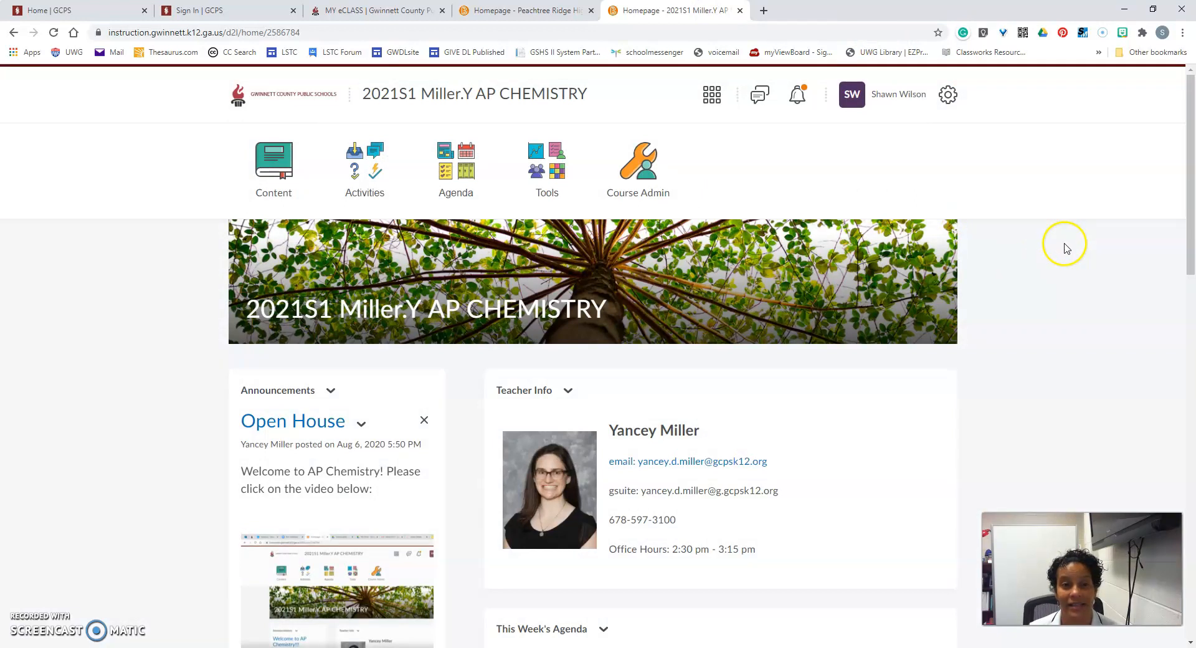
pyautogui.moveTo(1054, 251)
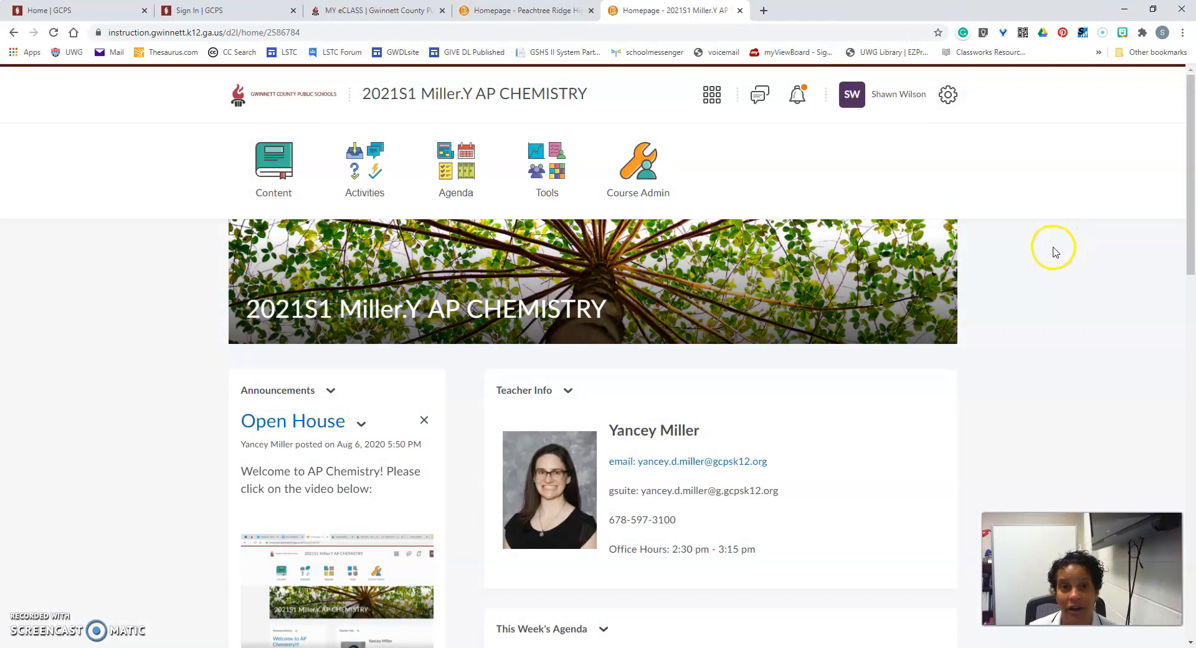
pyautogui.scroll(-3)
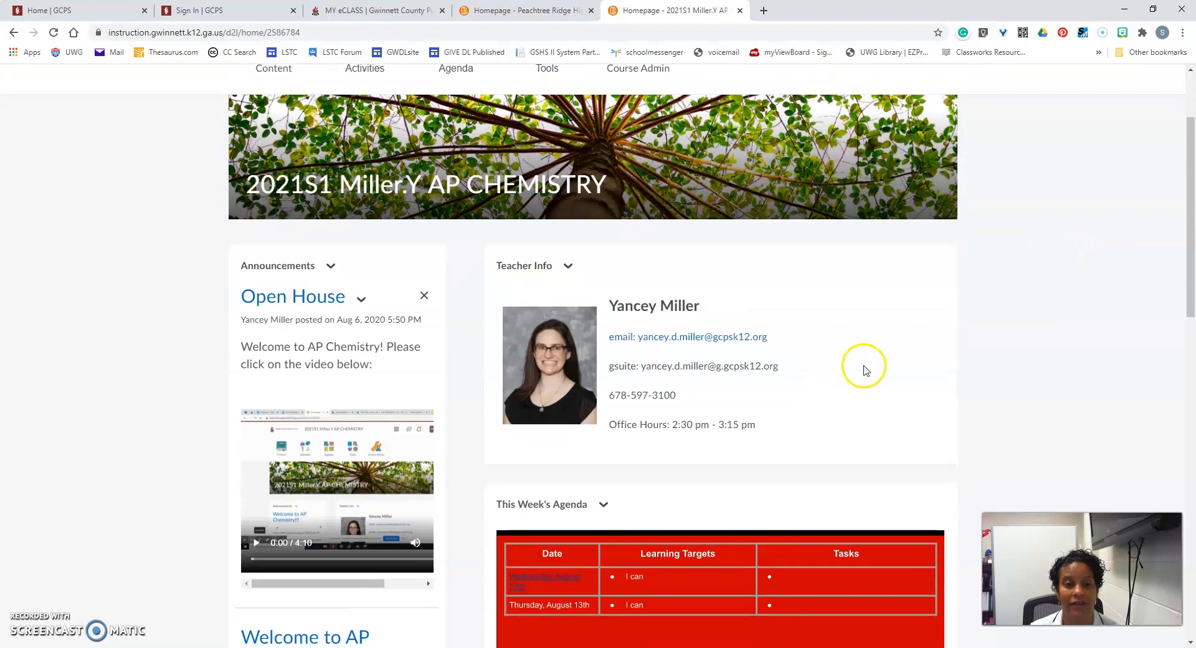
pyautogui.scroll(-3)
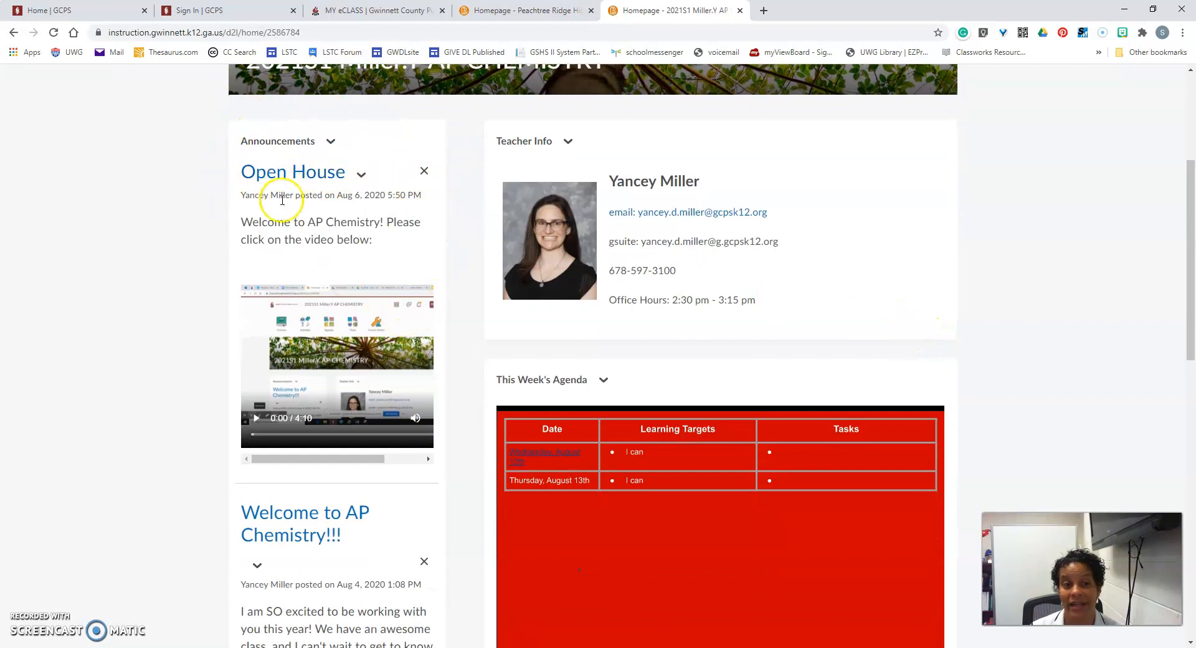
pyautogui.moveTo(344, 397)
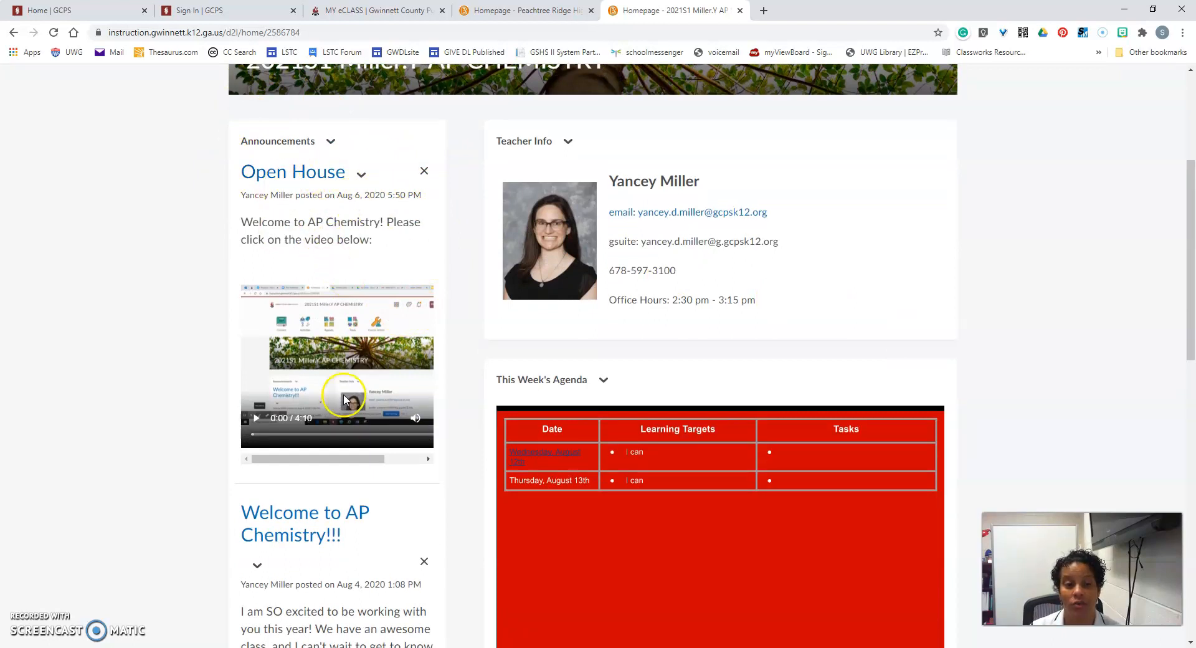
pyautogui.scroll(-3)
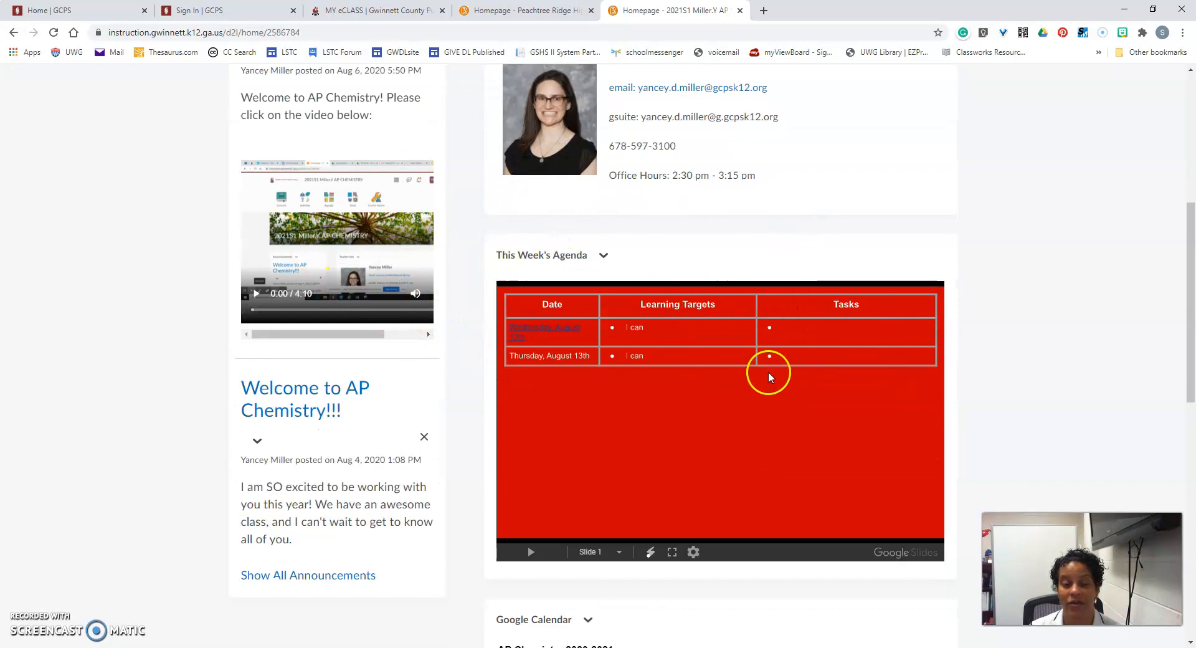
pyautogui.scroll(-3)
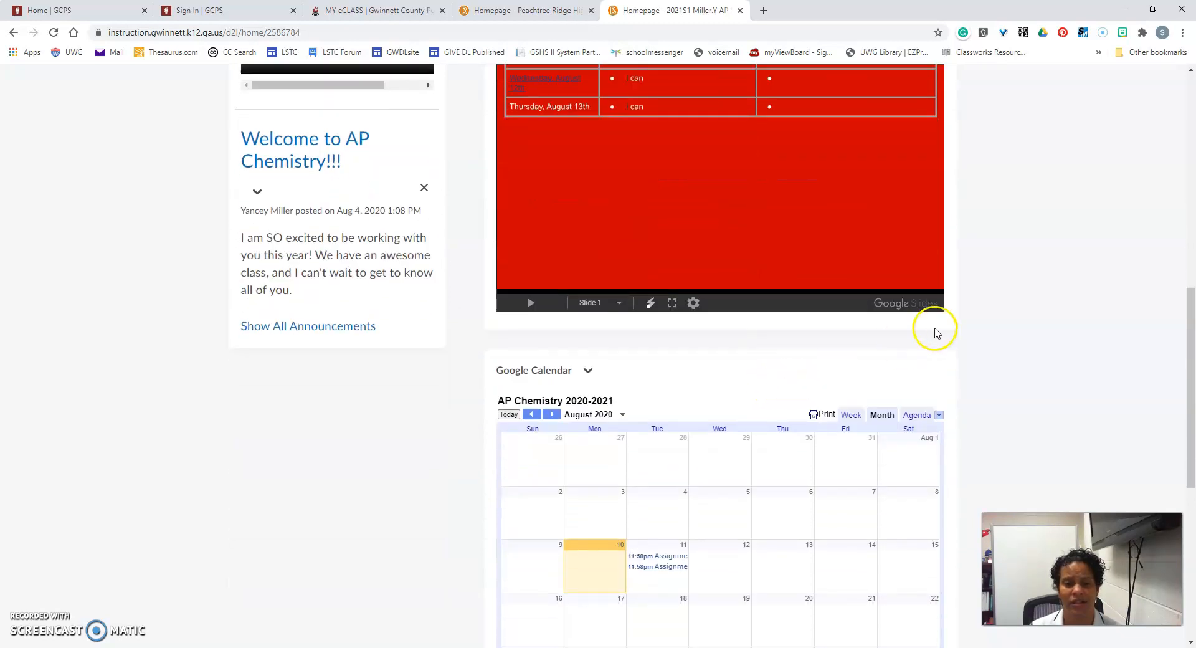
pyautogui.moveTo(968, 352)
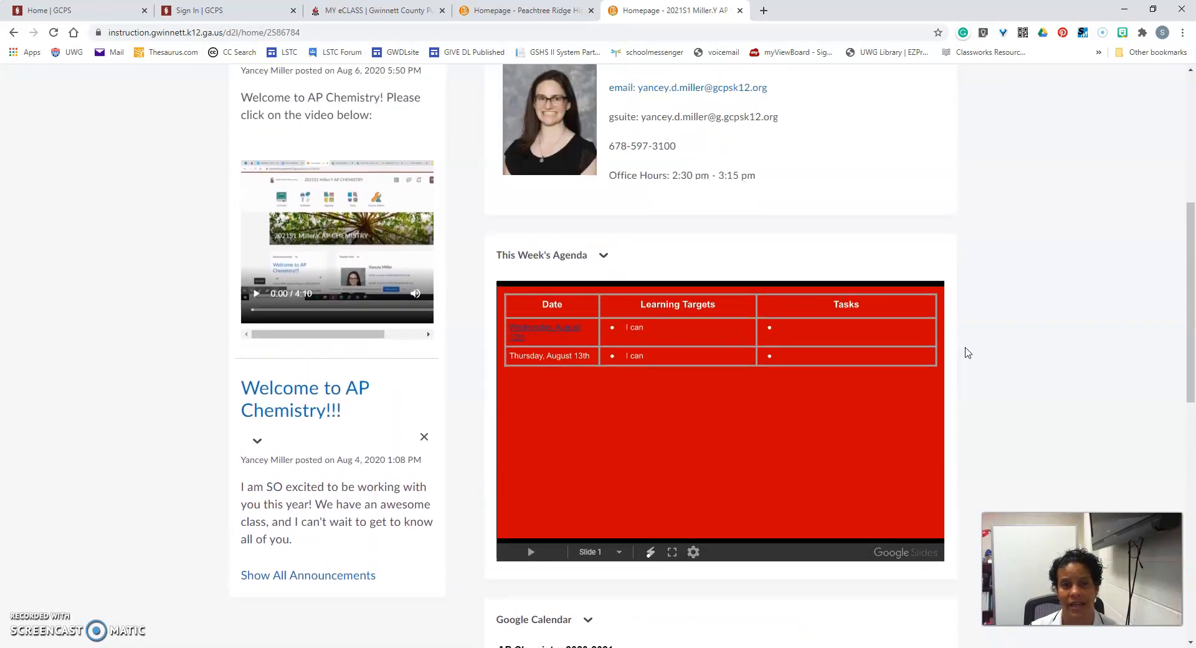
pyautogui.scroll(3)
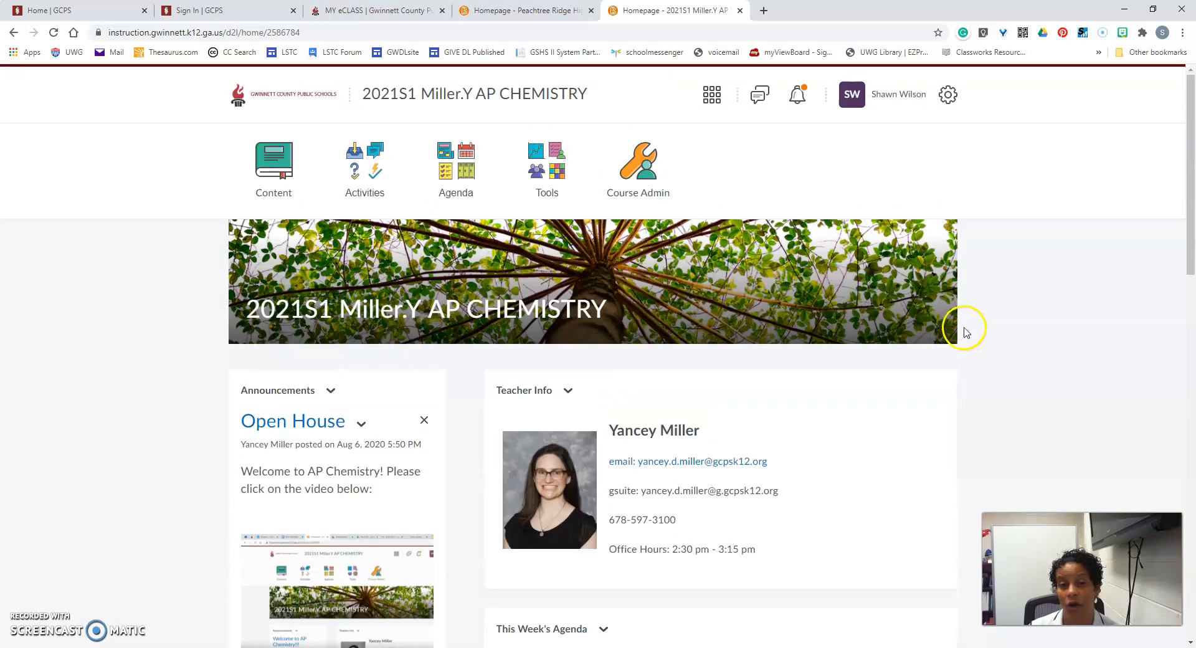
pyautogui.moveTo(999, 319)
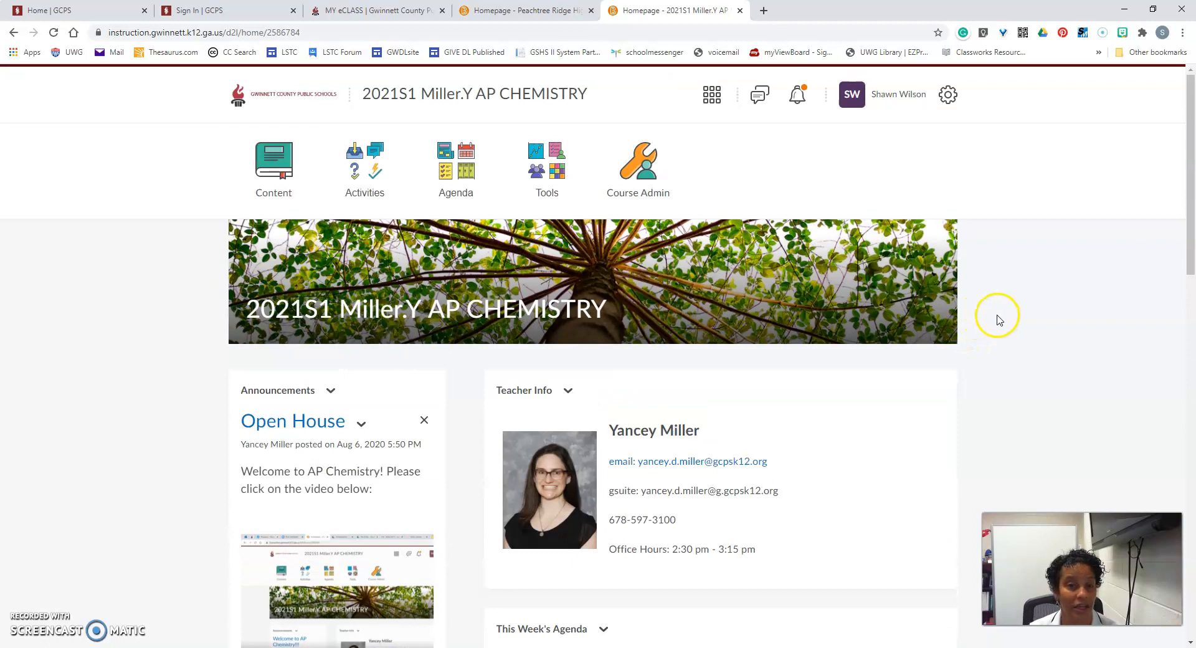
pyautogui.moveTo(1021, 267)
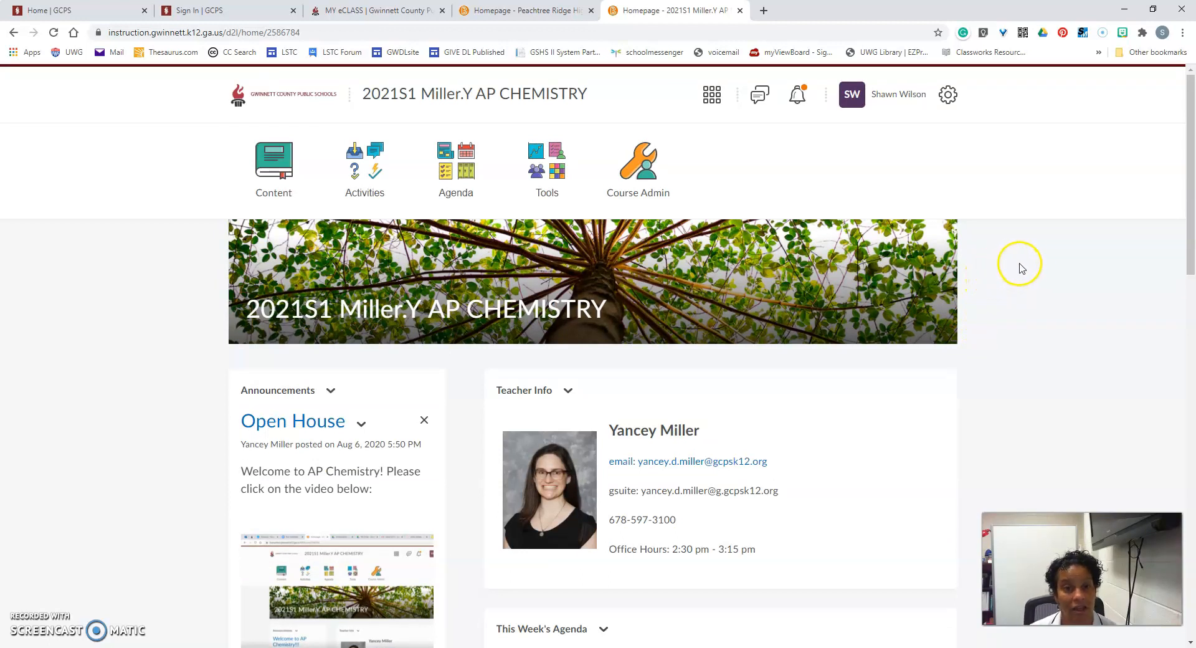
pyautogui.moveTo(1032, 282)
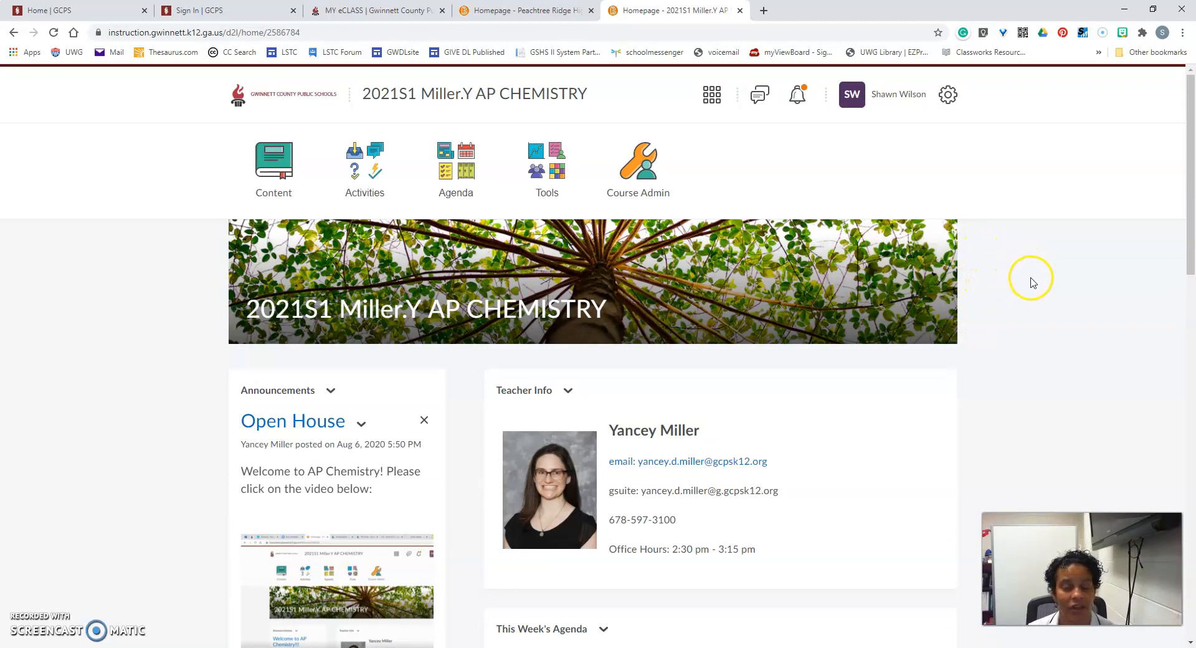
pyautogui.moveTo(1036, 289)
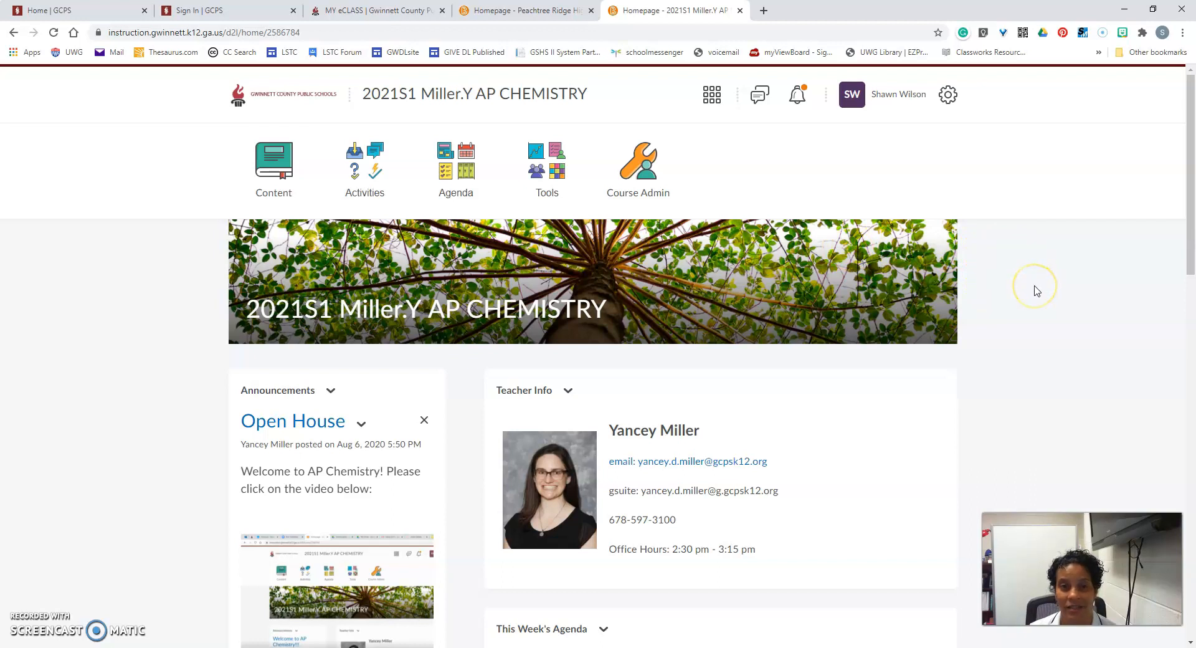